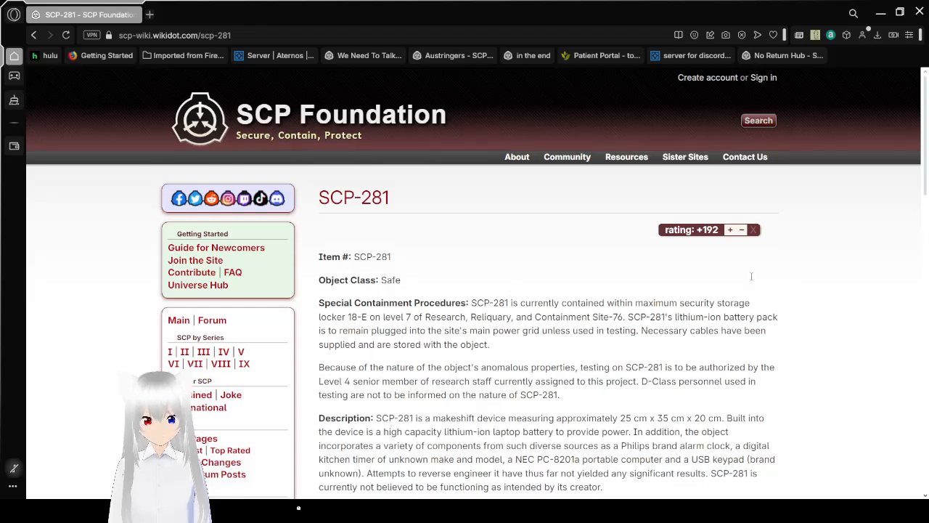
pyautogui.scroll(-3)
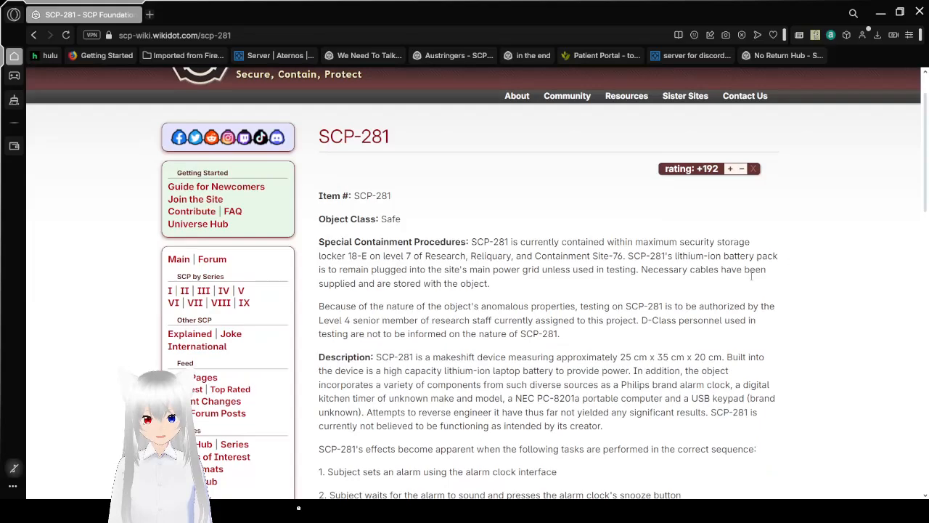
pyautogui.scroll(-3)
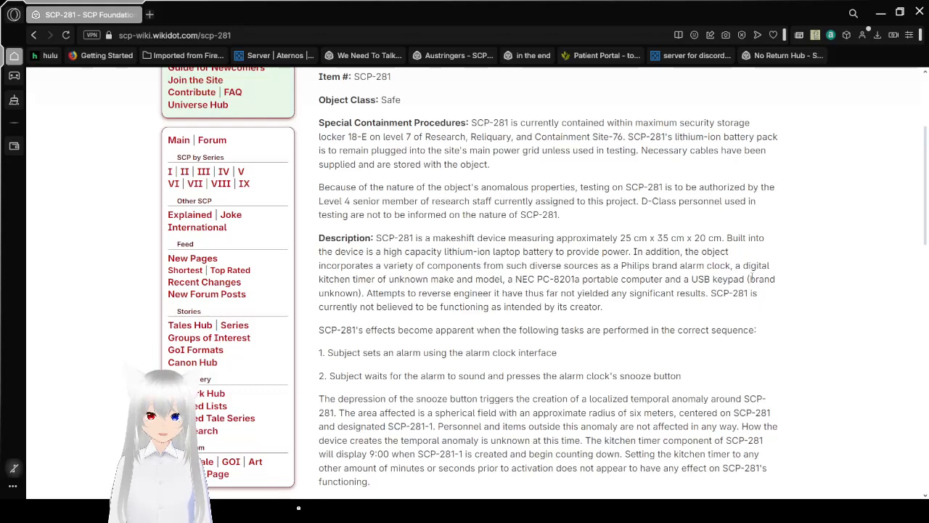
pyautogui.scroll(-3)
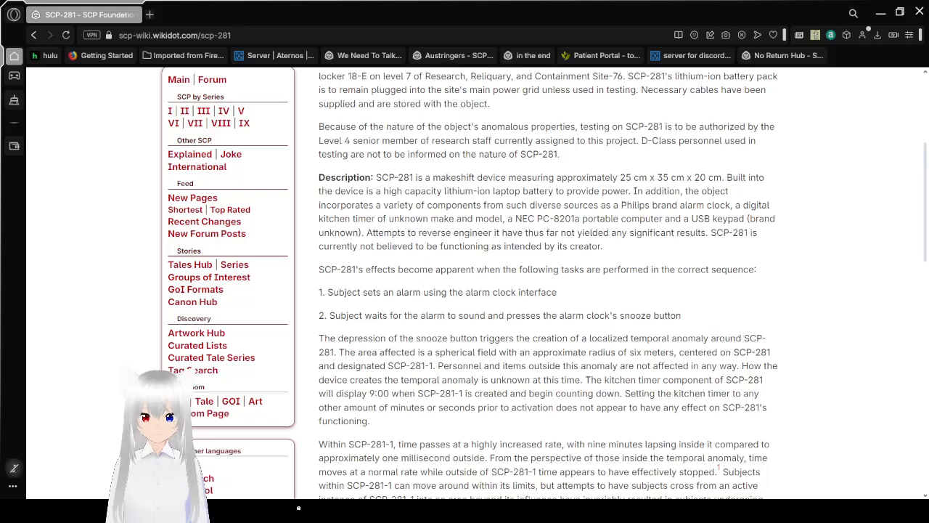
pyautogui.moveTo(833, 266)
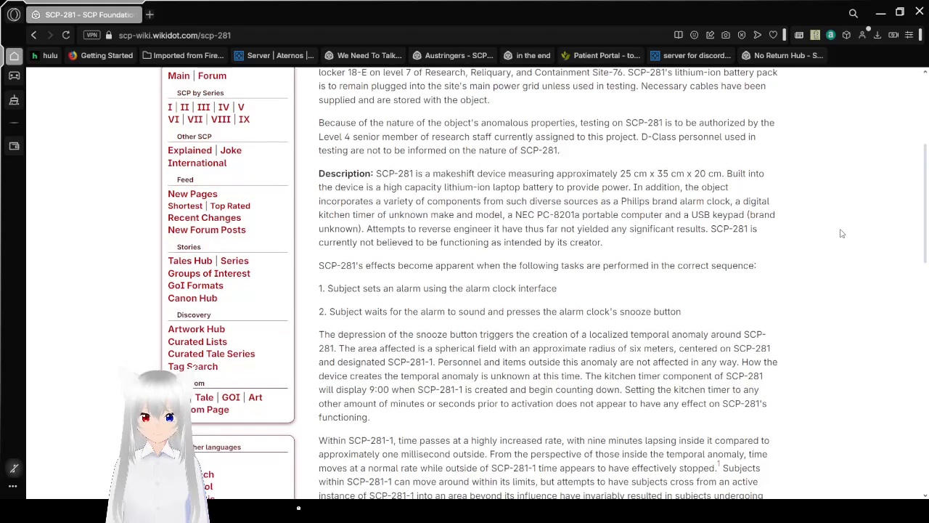
pyautogui.scroll(-3)
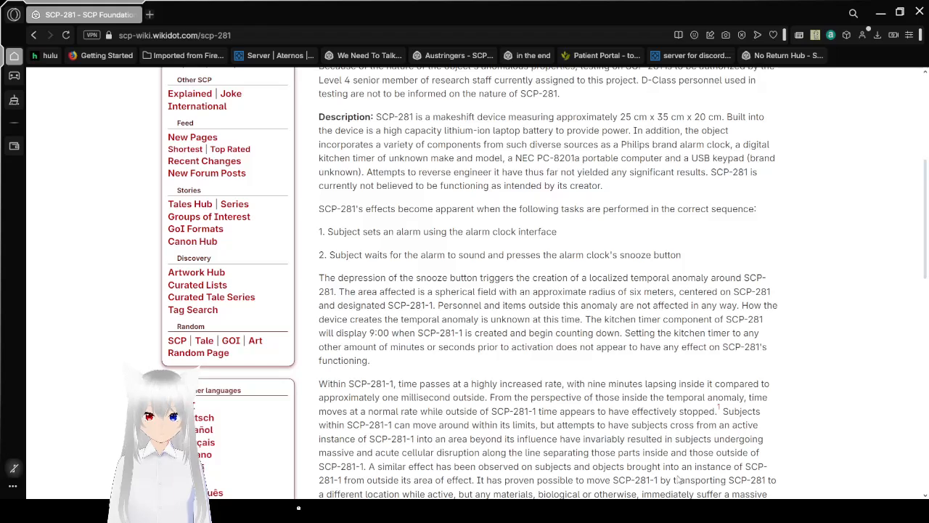
pyautogui.moveTo(811, 193)
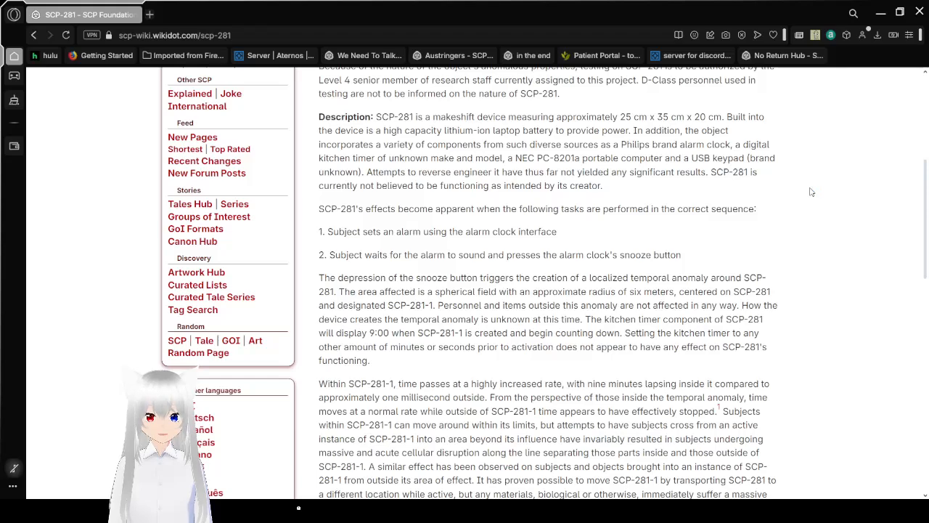
pyautogui.scroll(-3)
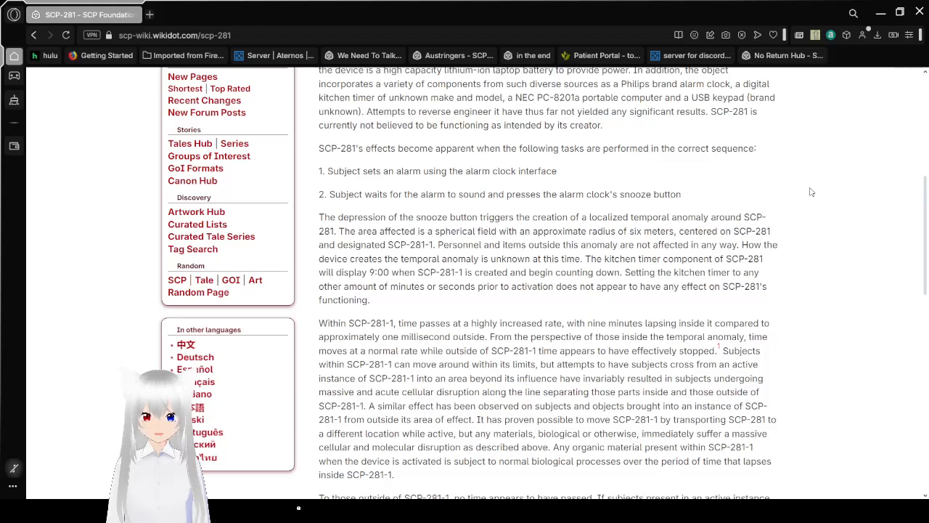
pyautogui.scroll(-3)
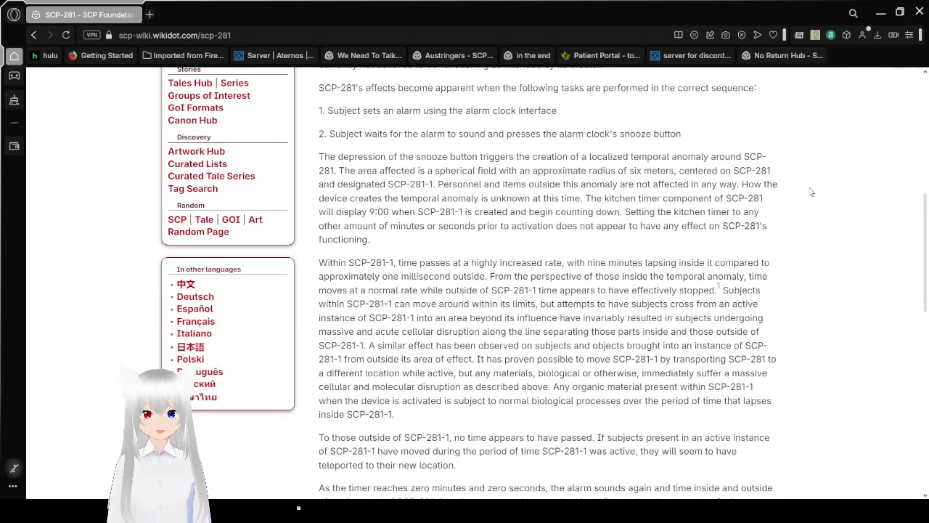
pyautogui.scroll(3)
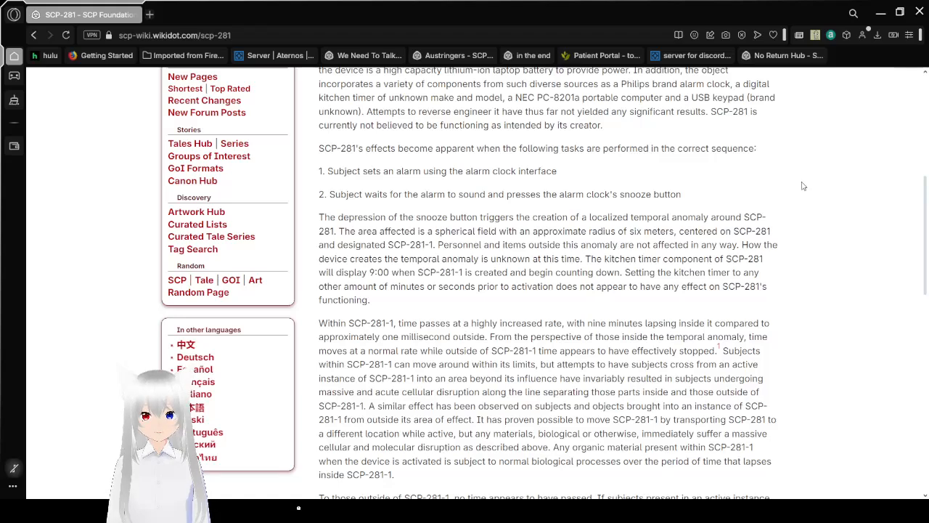
pyautogui.scroll(-3)
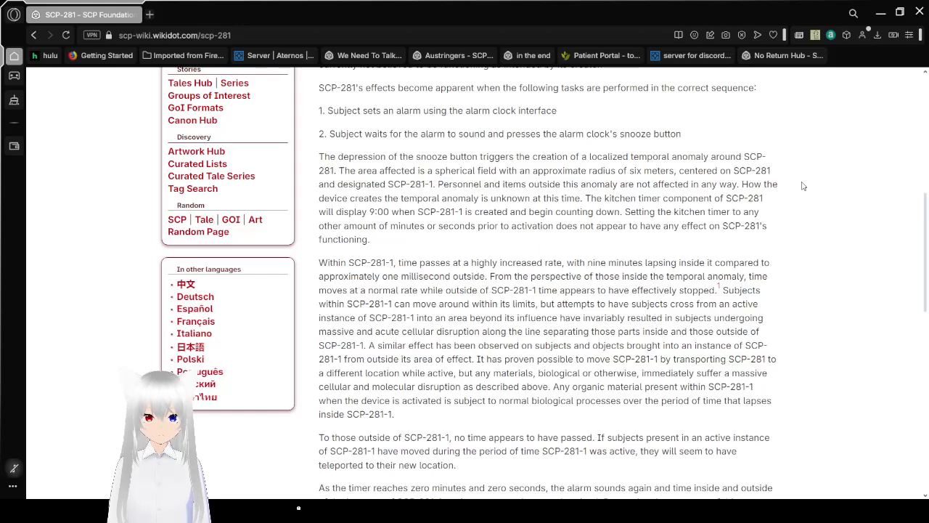
pyautogui.scroll(-3)
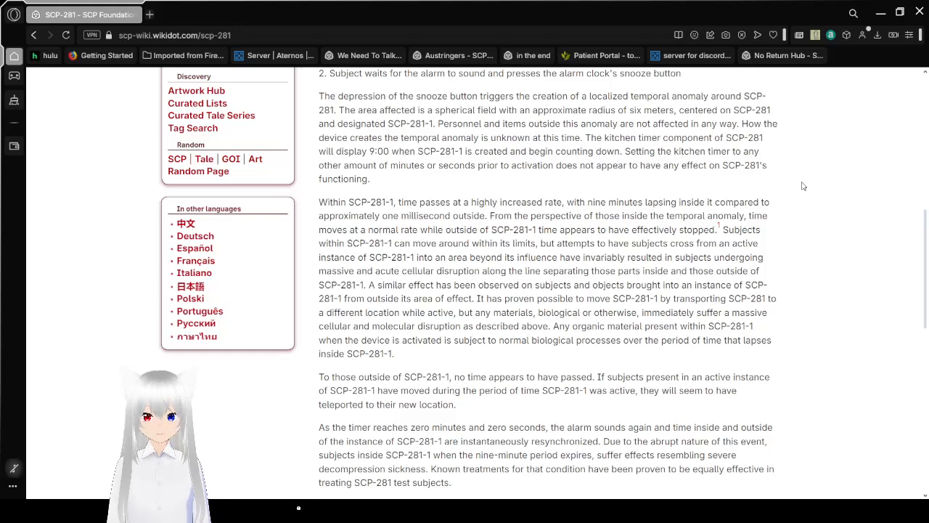
pyautogui.scroll(-3)
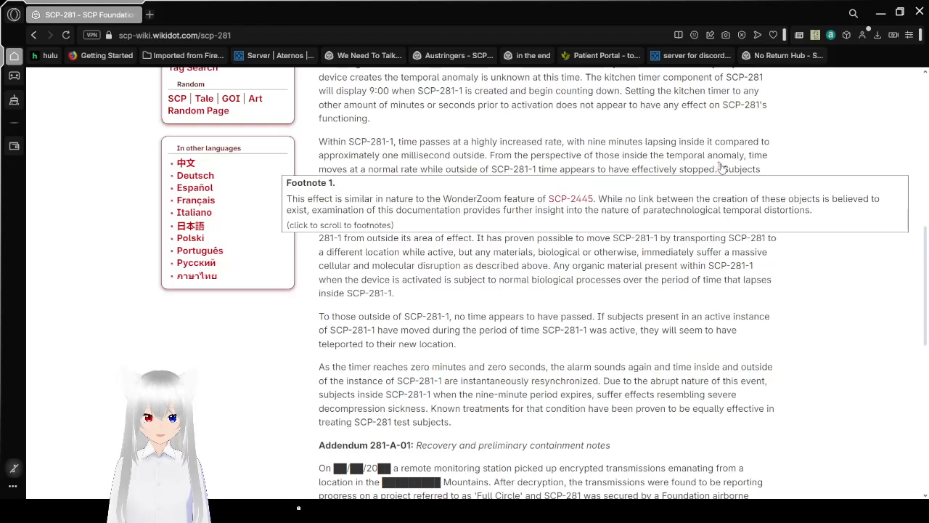
pyautogui.scroll(-3)
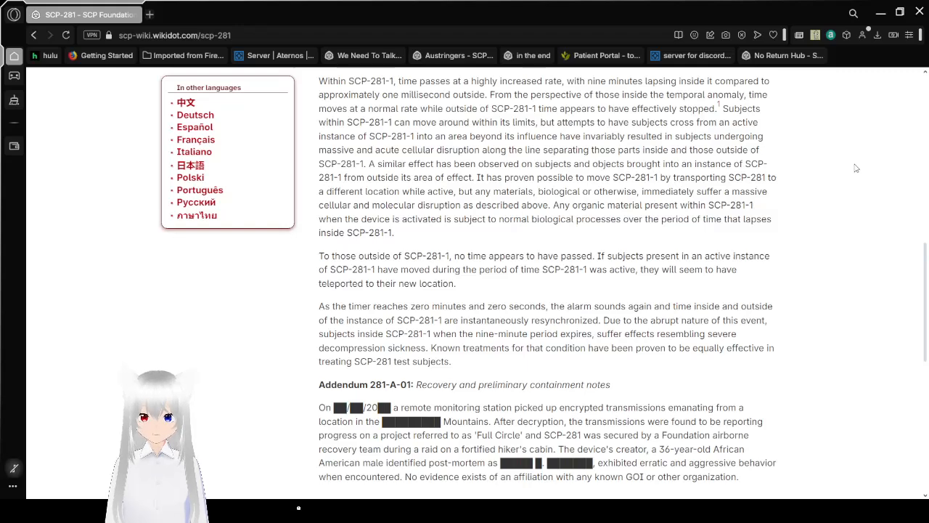
pyautogui.scroll(-3)
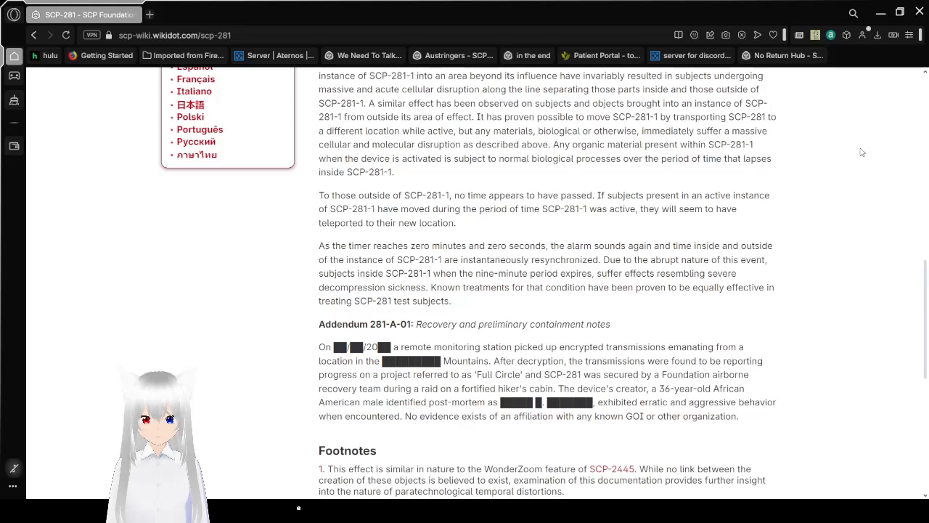
pyautogui.moveTo(865, 176)
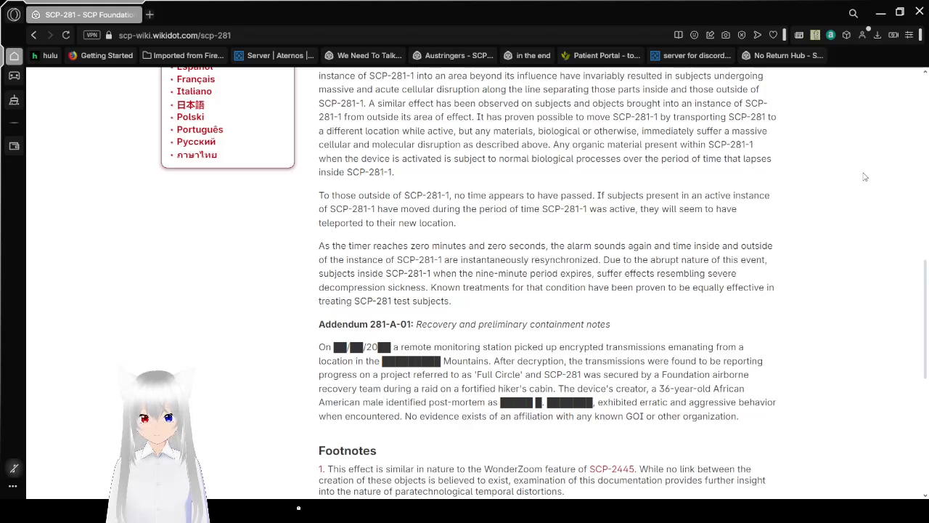
pyautogui.scroll(-3)
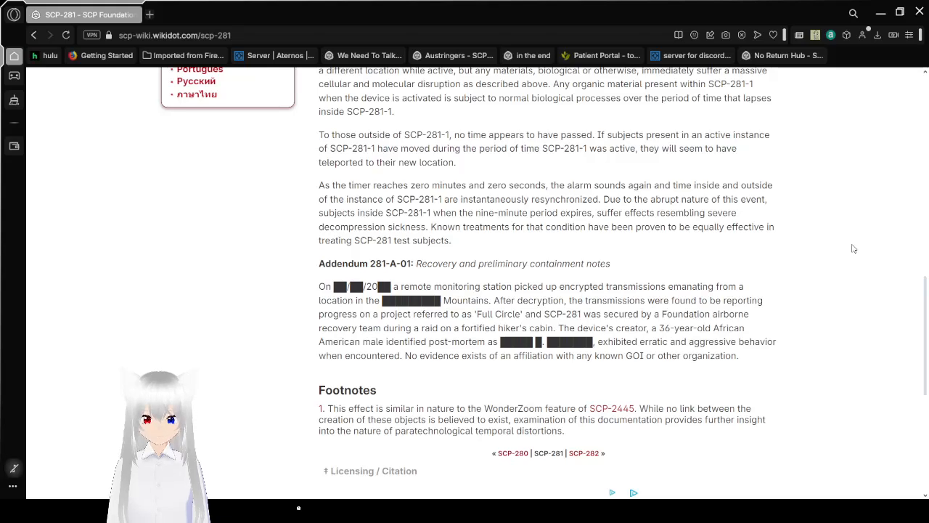
pyautogui.moveTo(843, 247)
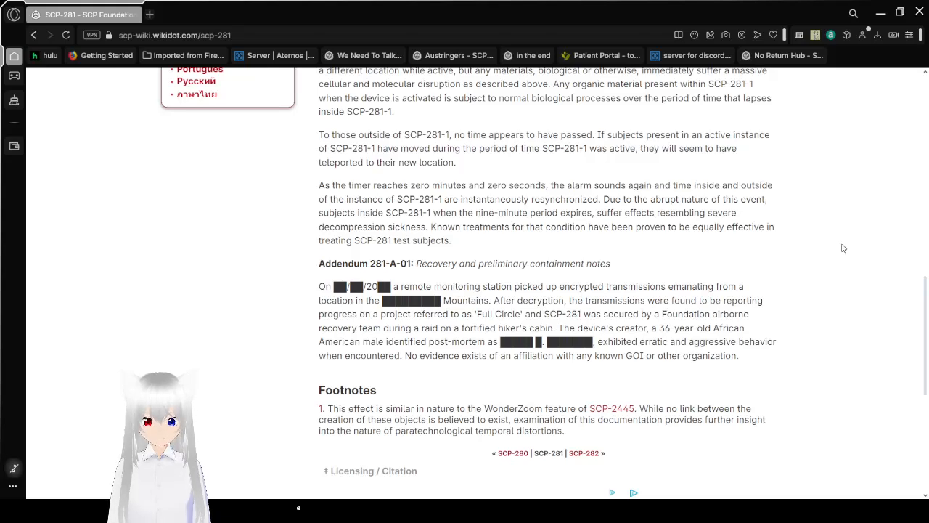
pyautogui.scroll(-3)
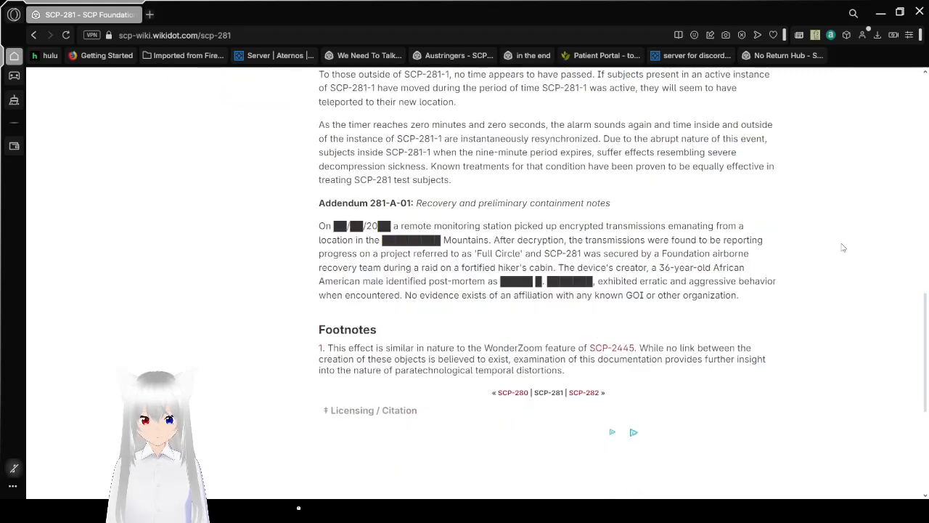